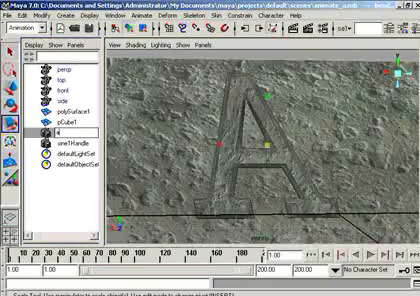
Select the sine deformer and expand its input attributes in the Channel Box
click(48, 144)
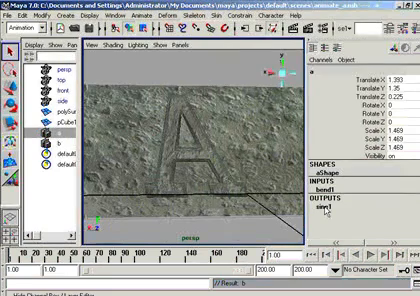
click(336, 212)
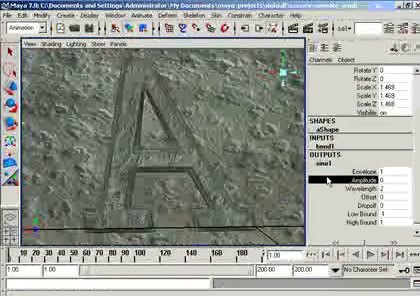
click(308, 24)
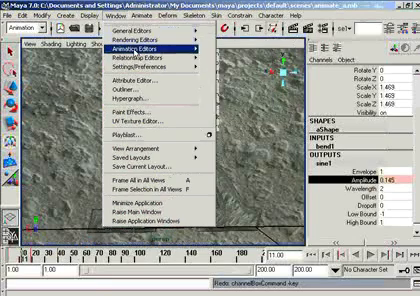
Bring up the Graph Editor from Window > Animation Editors over the stone scene
click(176, 64)
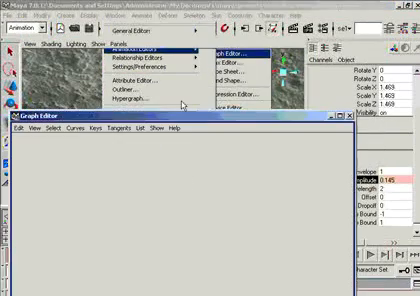